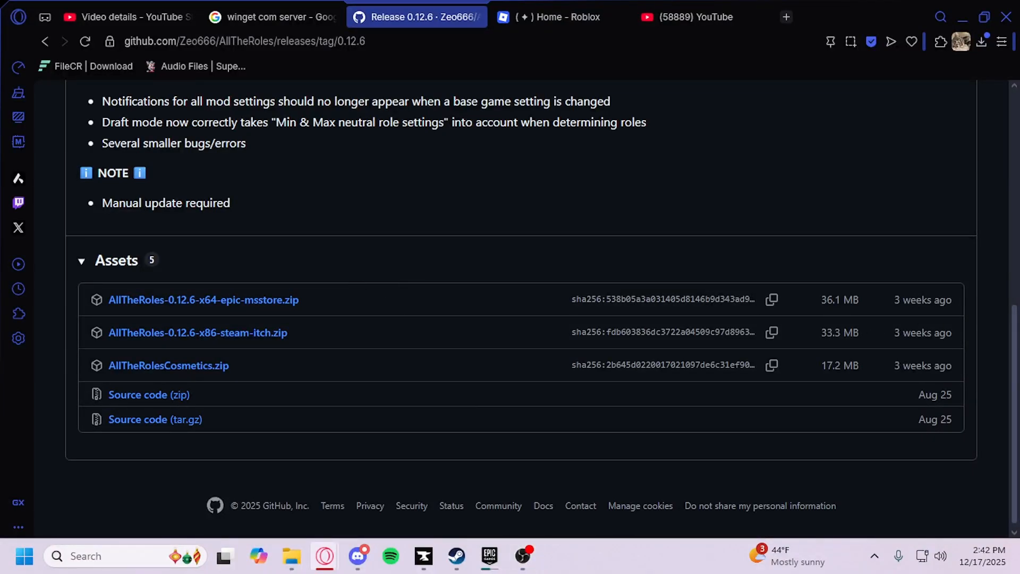
{"action": "mouse_move", "coordinate": [612, 269]}
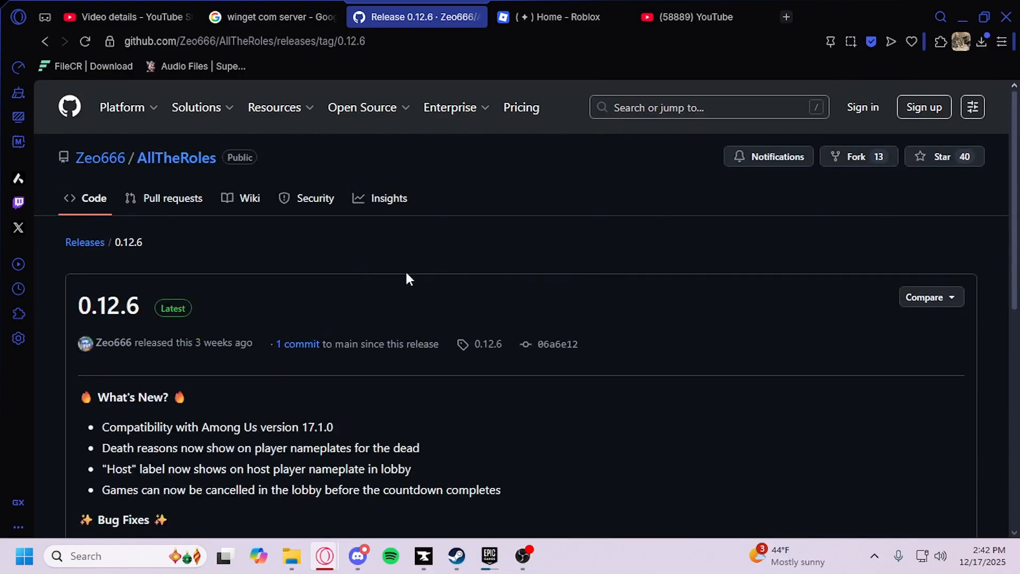
{"action": "mouse_move", "coordinate": [340, 257]}
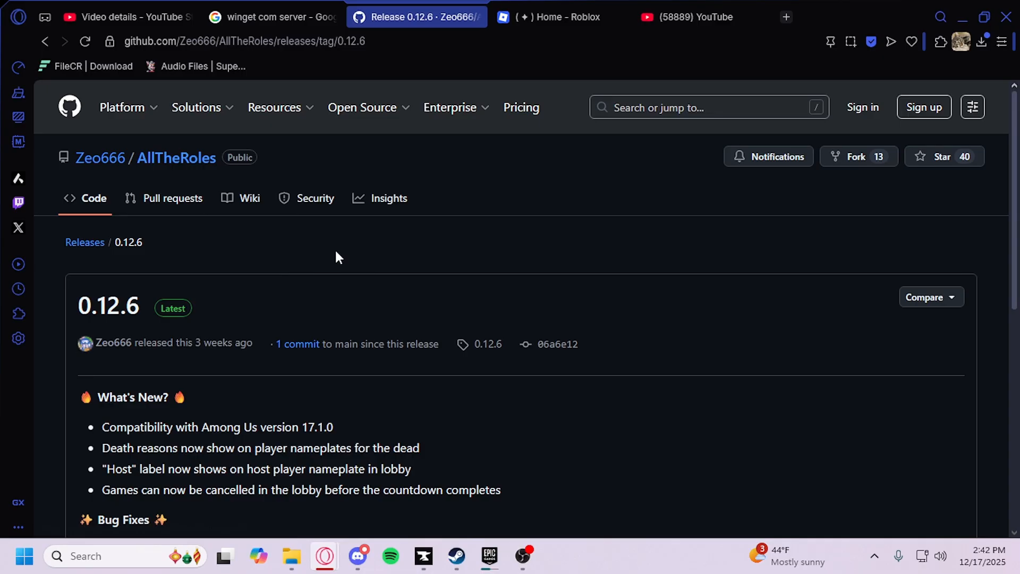
Download AllTheRoles-0.12.6-x86-steam-itch.zip from the release page's Assets list
{"action": "scroll", "scroll_direction": "down", "scroll_amount": 3}
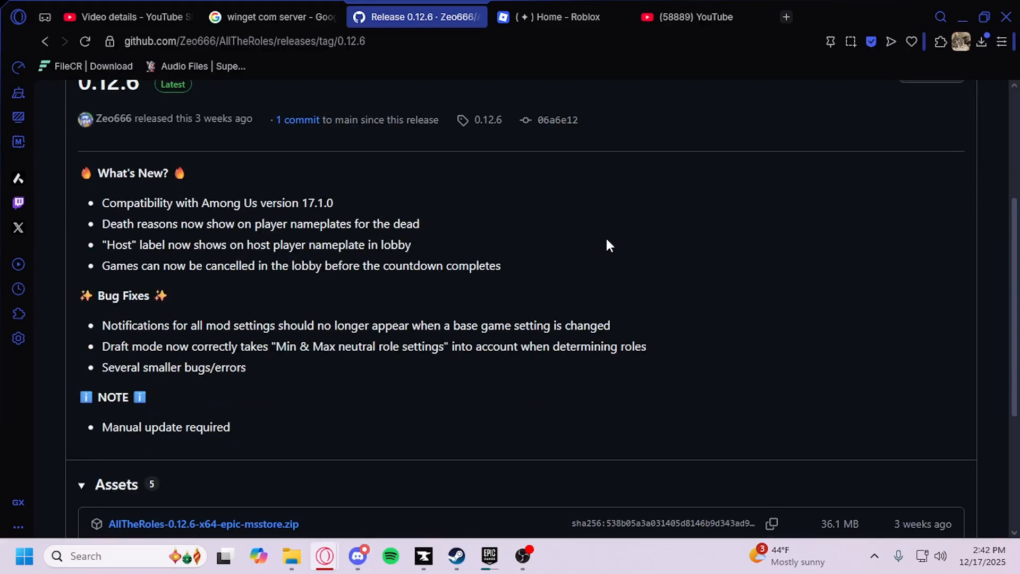
{"action": "scroll", "scroll_direction": "down", "scroll_amount": 3}
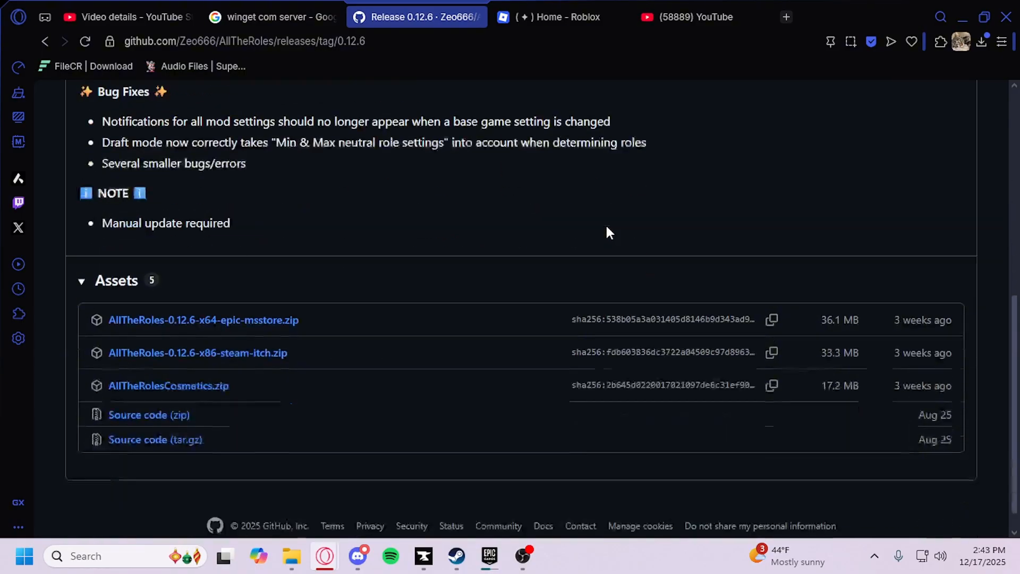
{"action": "scroll", "scroll_direction": "down", "scroll_amount": 3}
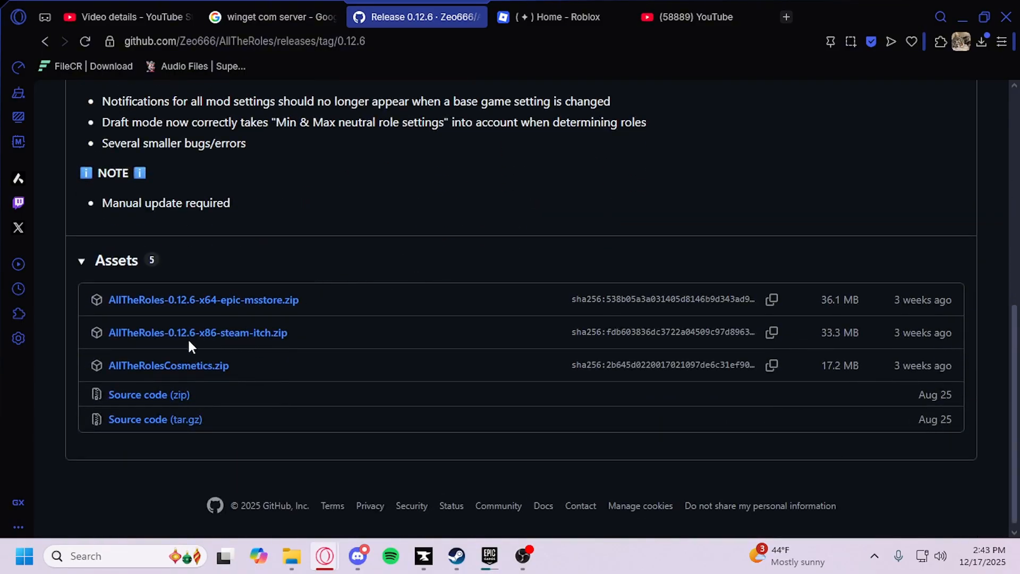
{"action": "mouse_move", "coordinate": [256, 340]}
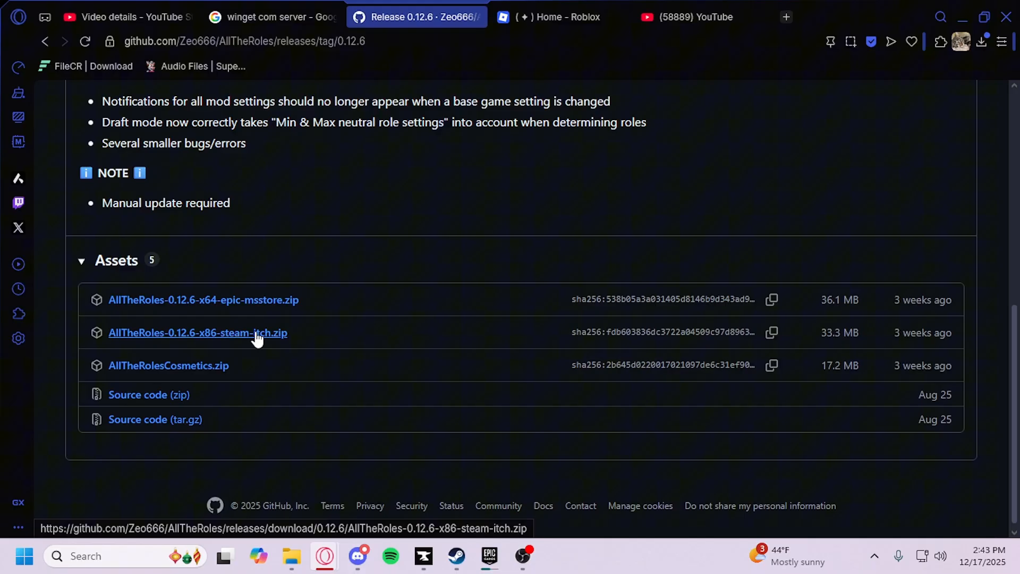
{"action": "left_click", "coordinate": [198, 333]}
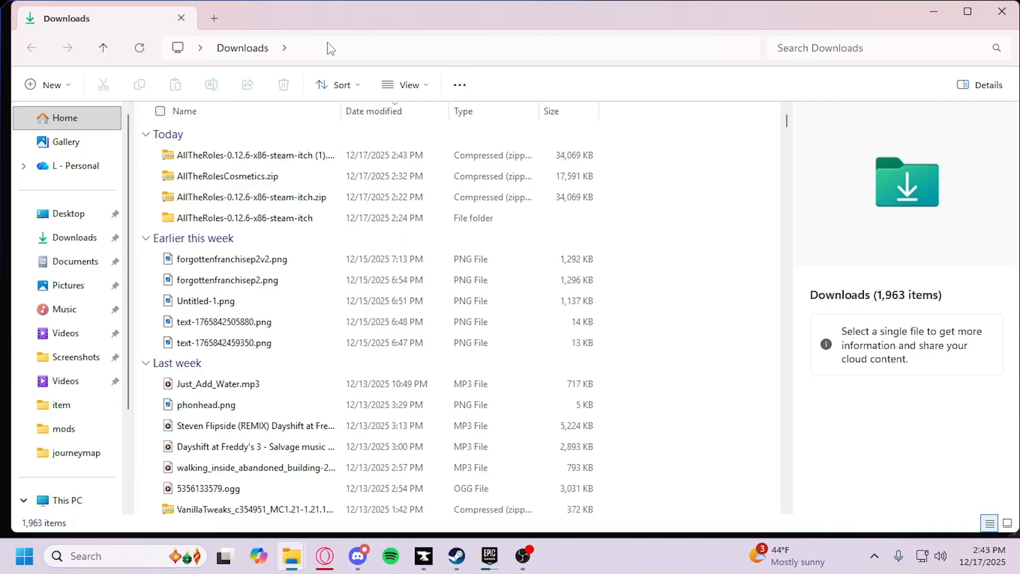
{"action": "mouse_move", "coordinate": [261, 161]}
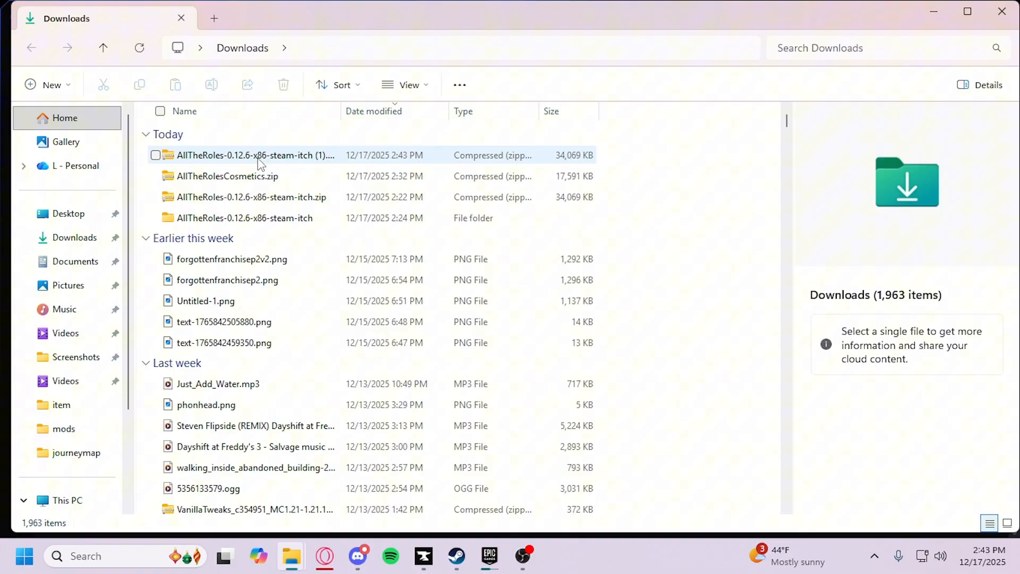
Extract AllTheRoles-0.12.6-x86-steam-itch (1).zip into its default folder and view the extracted BepInEx and dotnet contents
{"action": "left_click", "coordinate": [250, 156]}
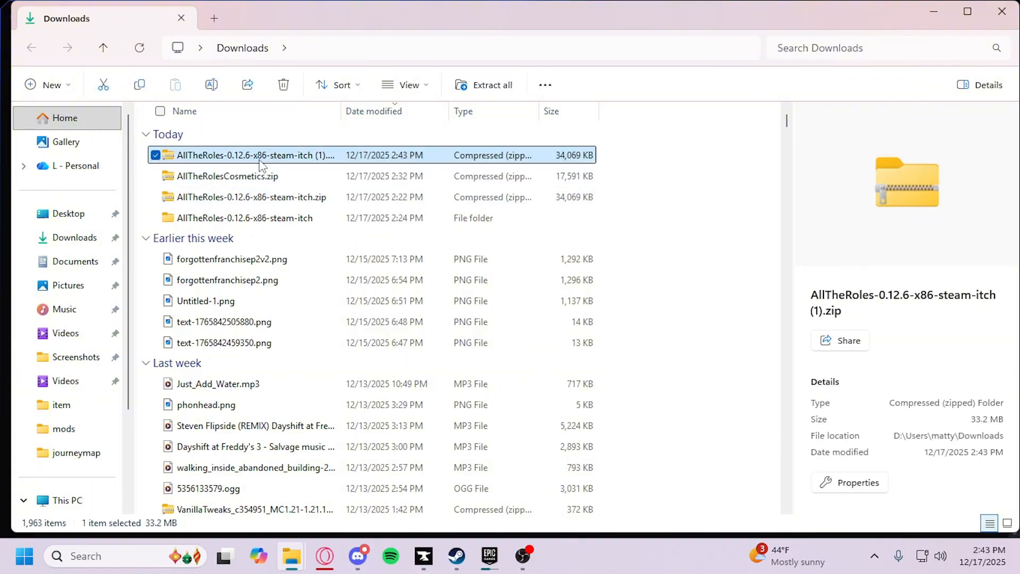
{"action": "left_click", "coordinate": [493, 85]}
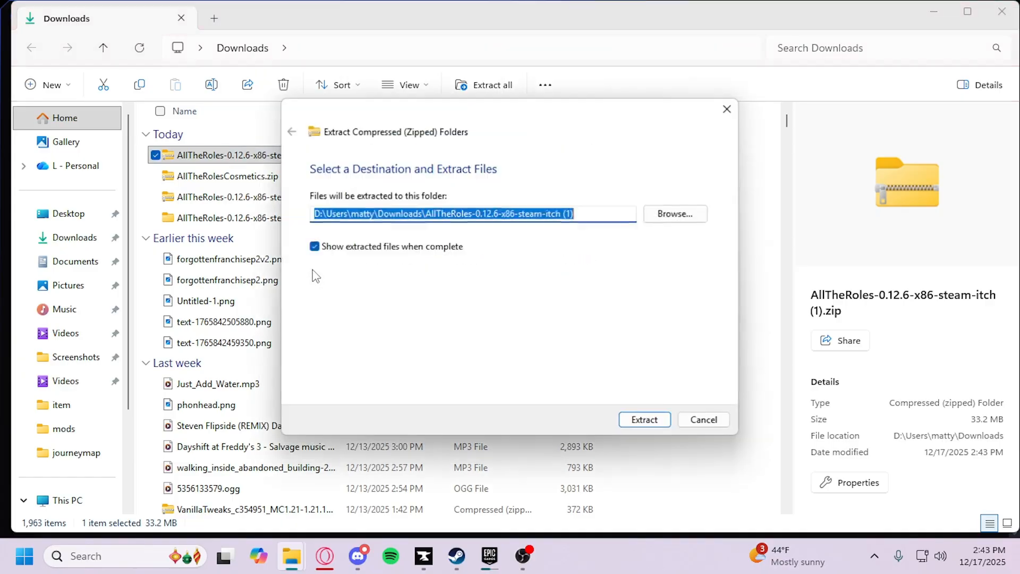
{"action": "left_click", "coordinate": [644, 420]}
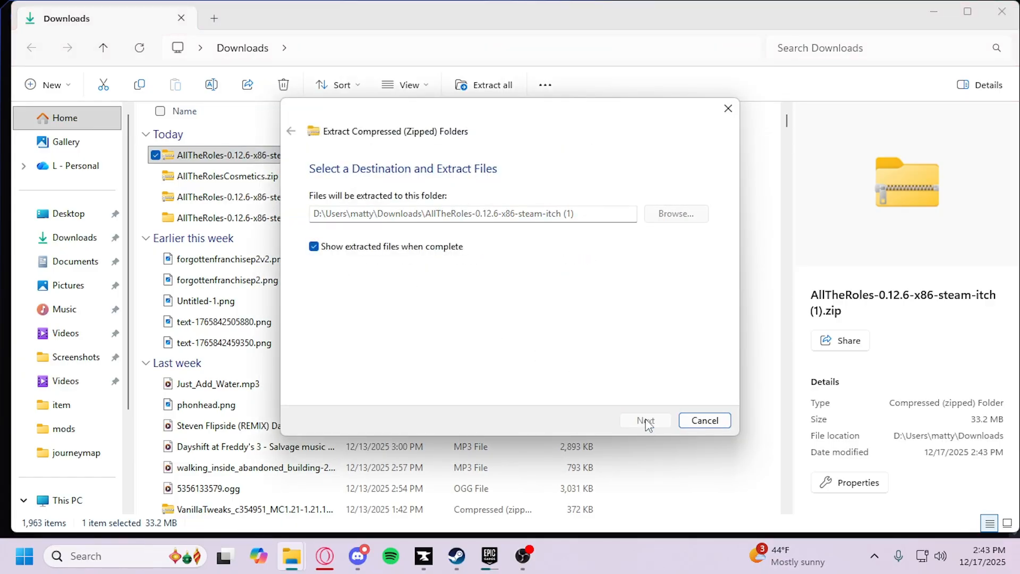
{"action": "left_click", "coordinate": [647, 421]}
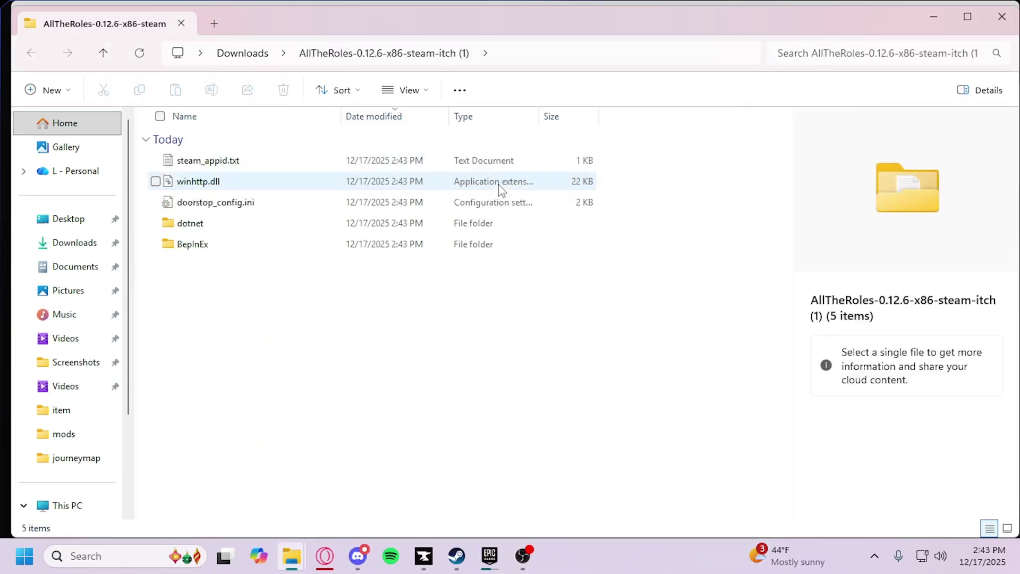
{"action": "left_click", "coordinate": [311, 217]}
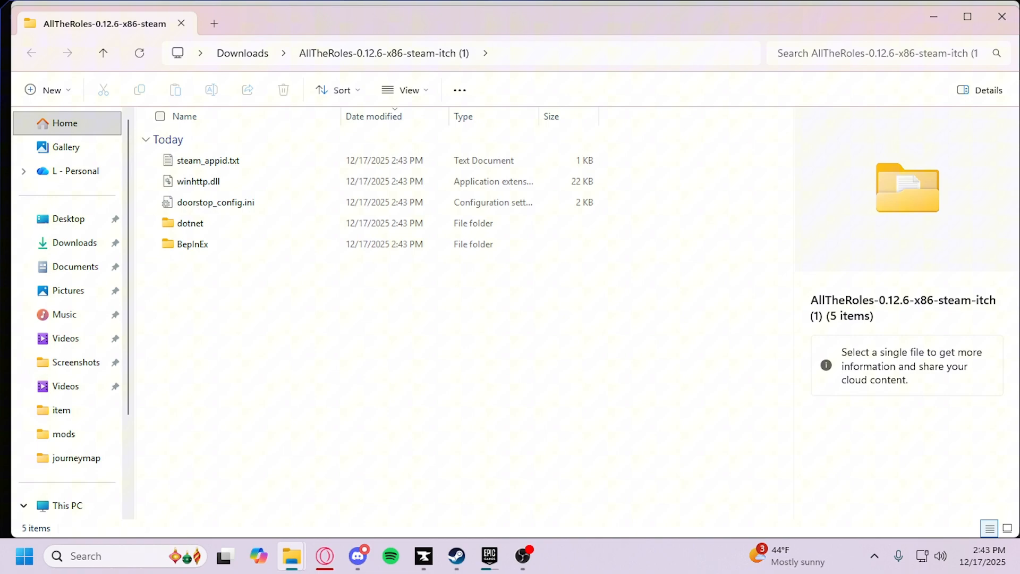
{"action": "mouse_move", "coordinate": [456, 557]}
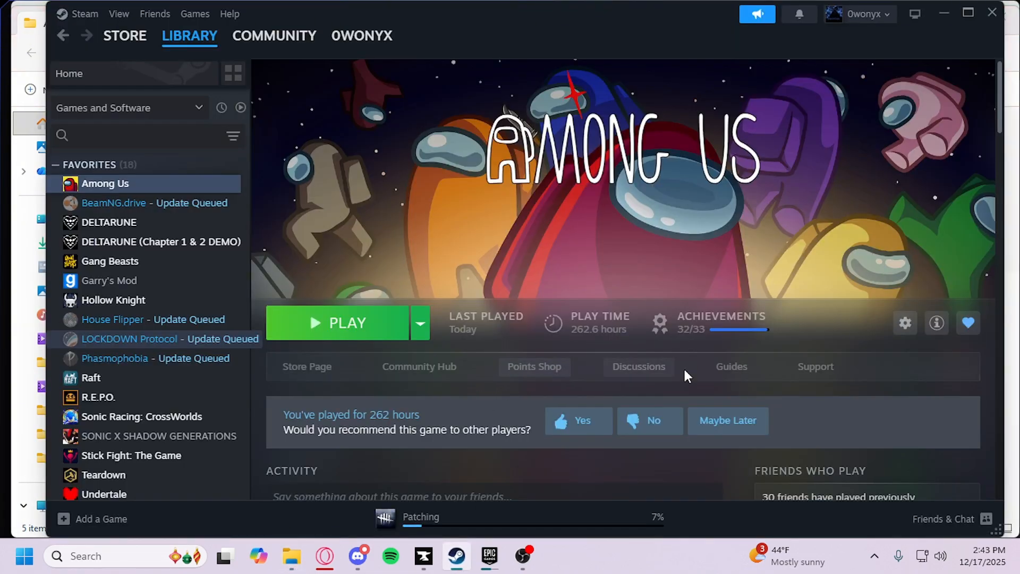
Browse the Among Us local files from its Manage menu to show the install folder
{"action": "left_click", "coordinate": [905, 323]}
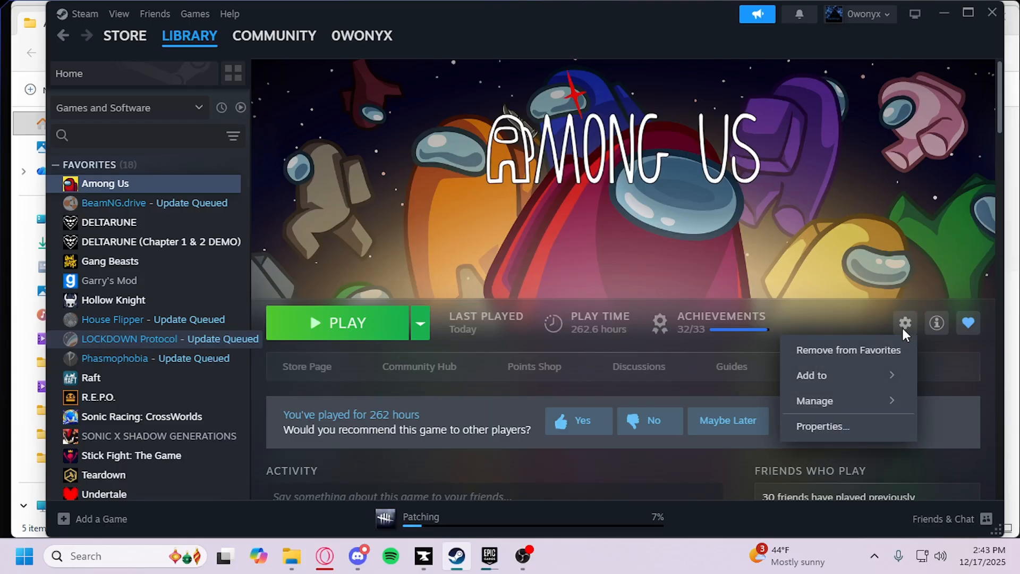
{"action": "mouse_move", "coordinate": [835, 400]}
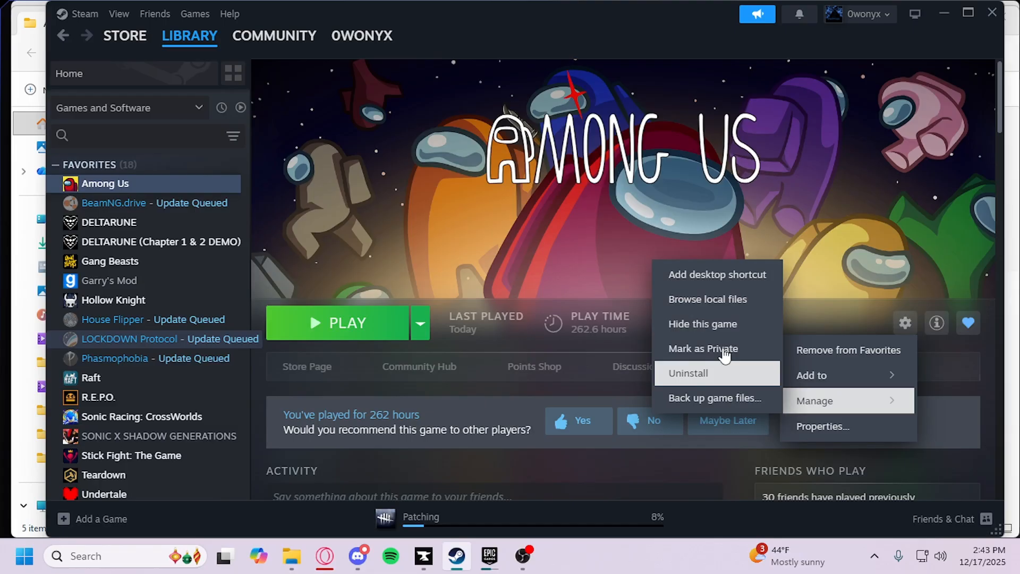
{"action": "left_click", "coordinate": [715, 302]}
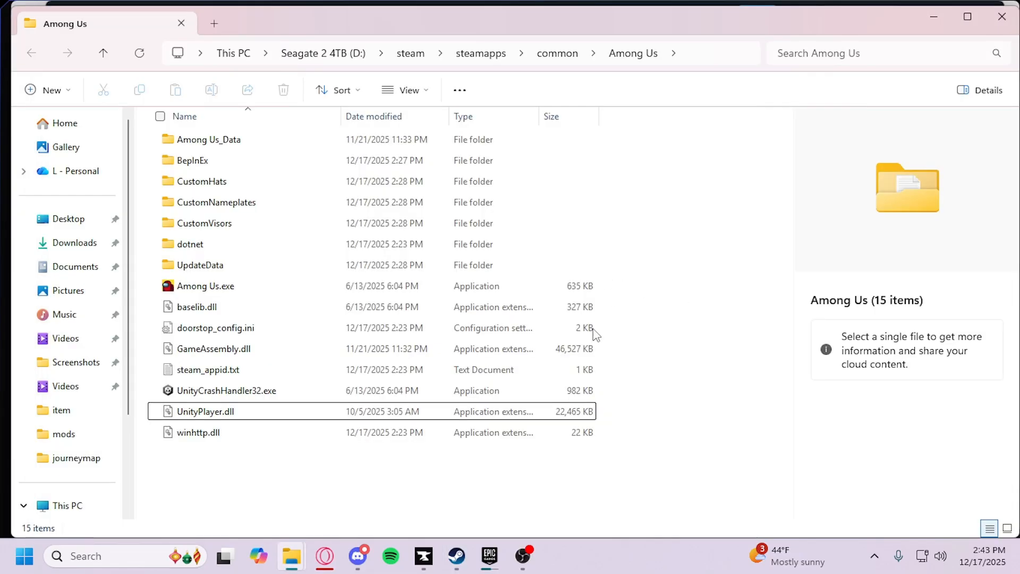
{"action": "mouse_move", "coordinate": [291, 557]}
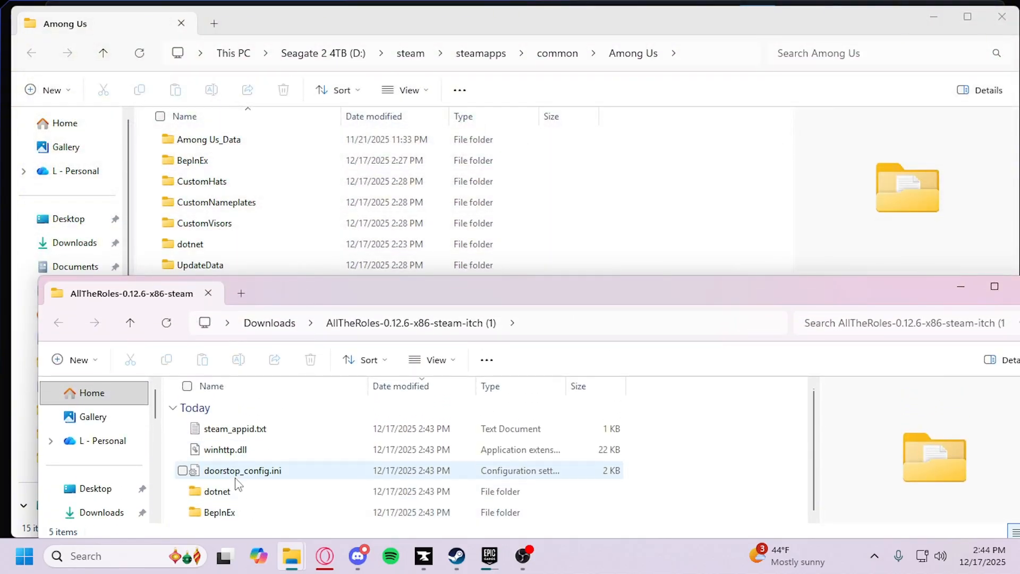
Drag the extracted mod files into the Among Us folder, prompting to replace 230 same-named files
{"action": "left_click", "coordinate": [235, 428]}
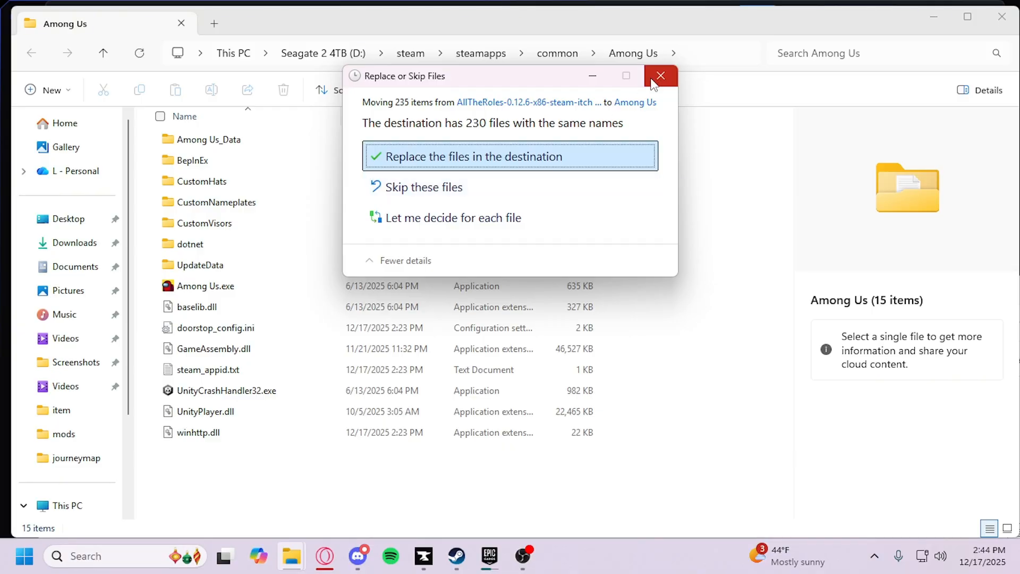
{"action": "left_click", "coordinate": [484, 156]}
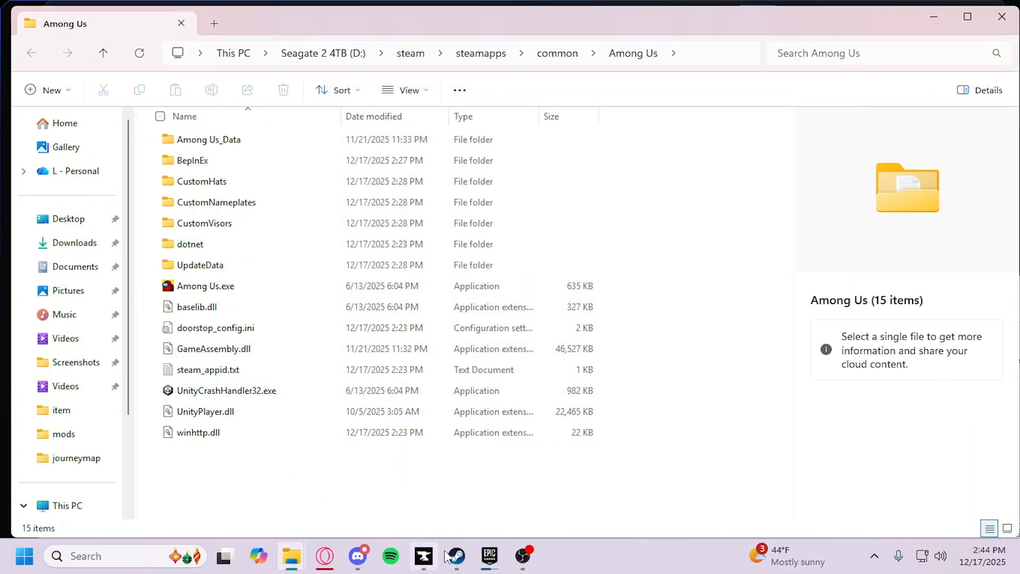
Return to Steam and start Among Us with the Play button so it shows as running
{"action": "left_click", "coordinate": [456, 557]}
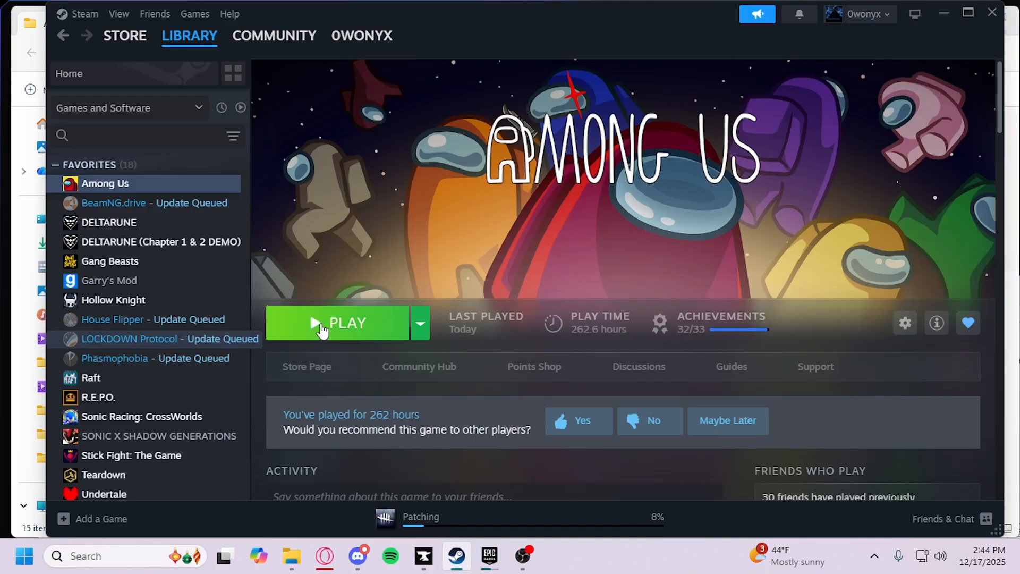
{"action": "left_click", "coordinate": [338, 323]}
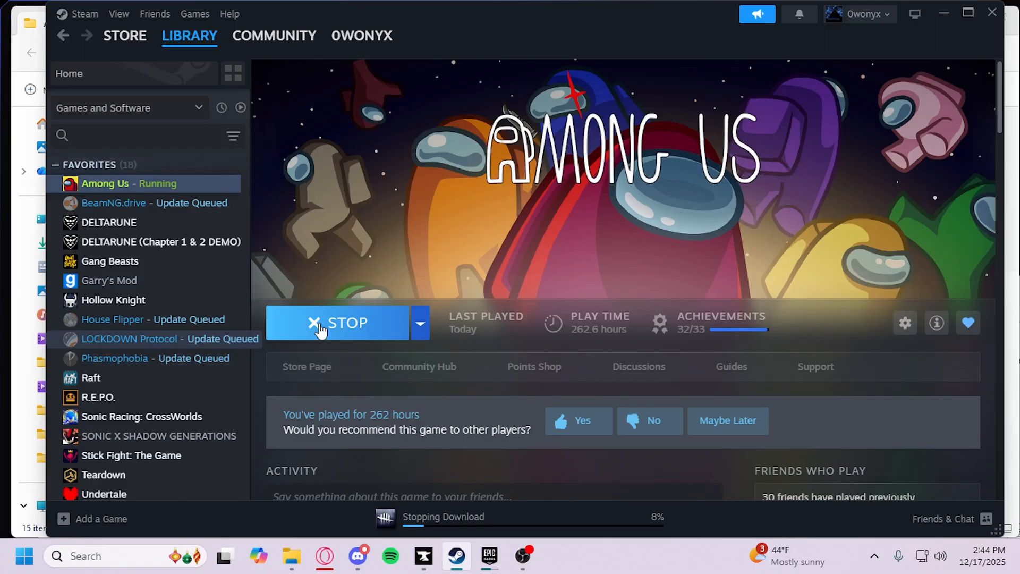
{"action": "mouse_move", "coordinate": [506, 311]}
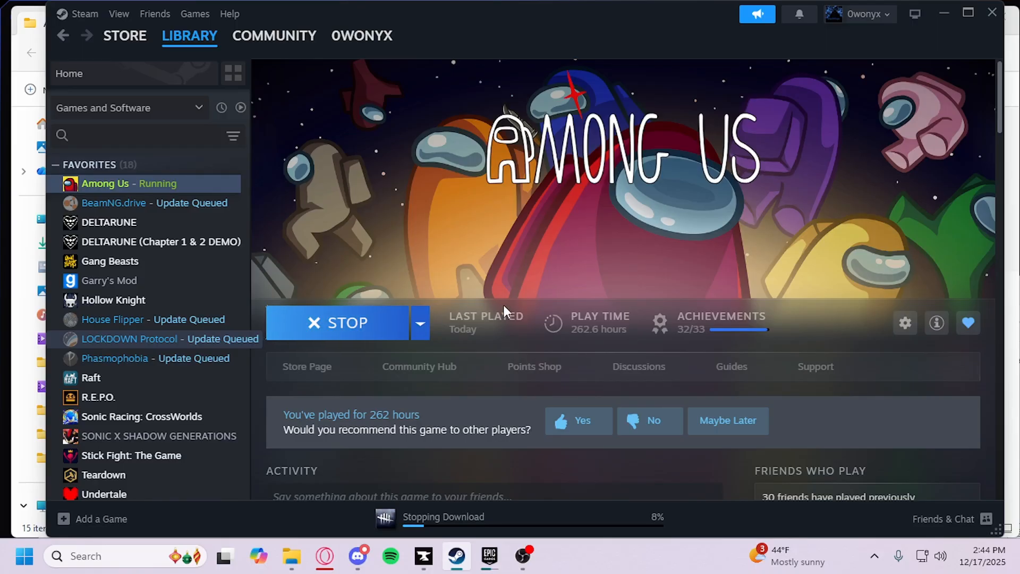
{"action": "mouse_move", "coordinate": [508, 280]}
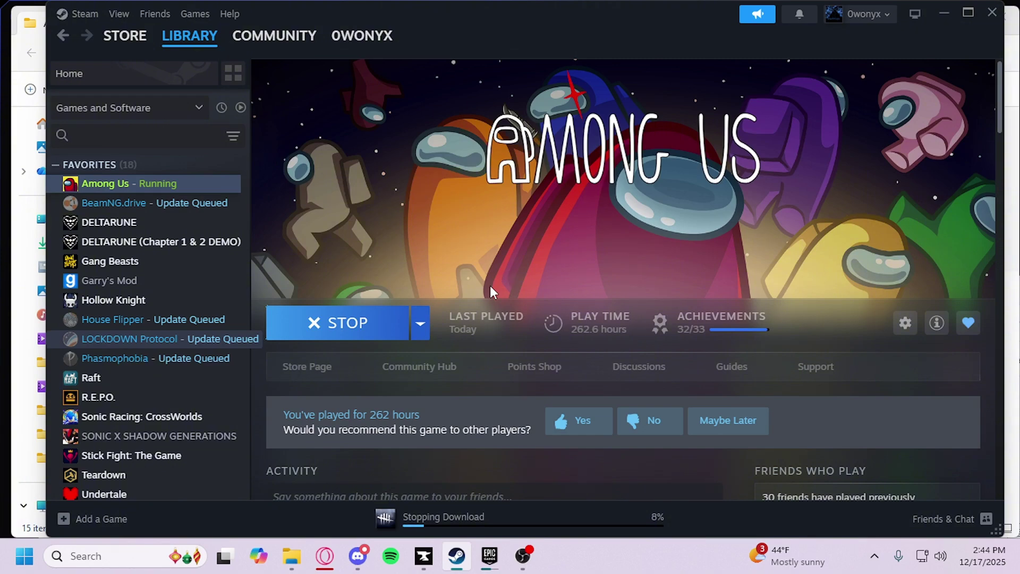
{"action": "mouse_move", "coordinate": [534, 318]}
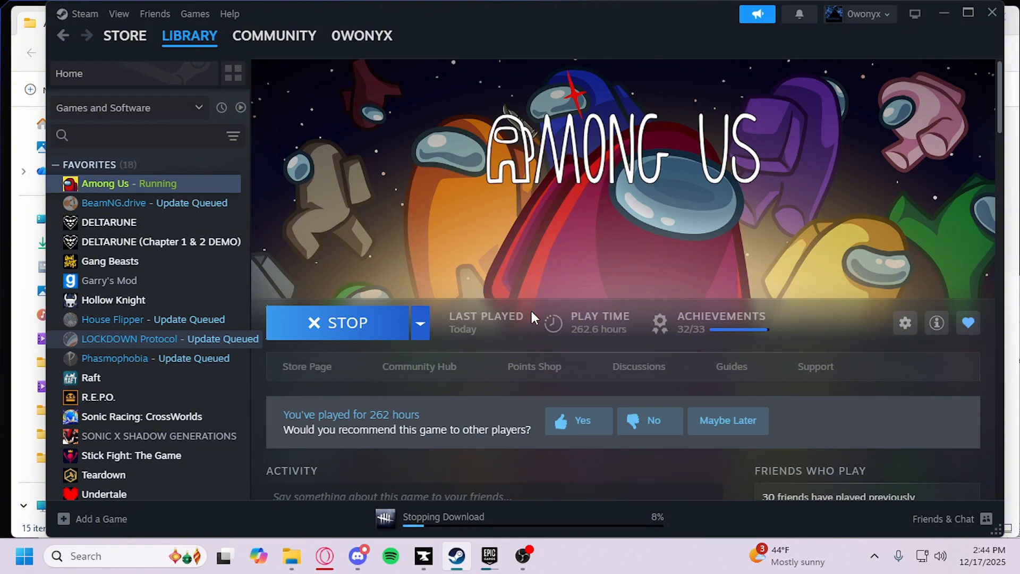
{"action": "mouse_move", "coordinate": [262, 287]}
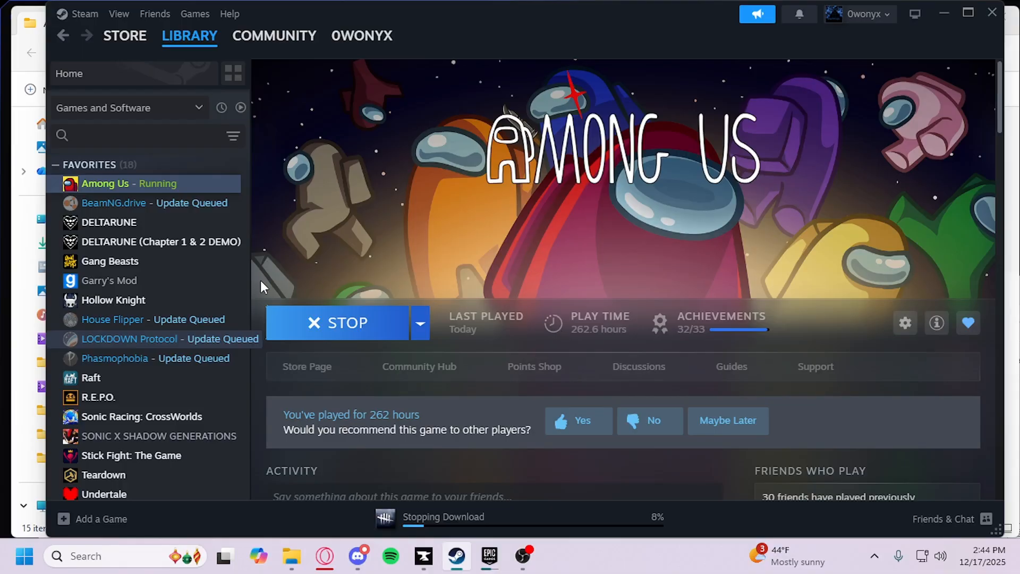
{"action": "mouse_move", "coordinate": [480, 196]}
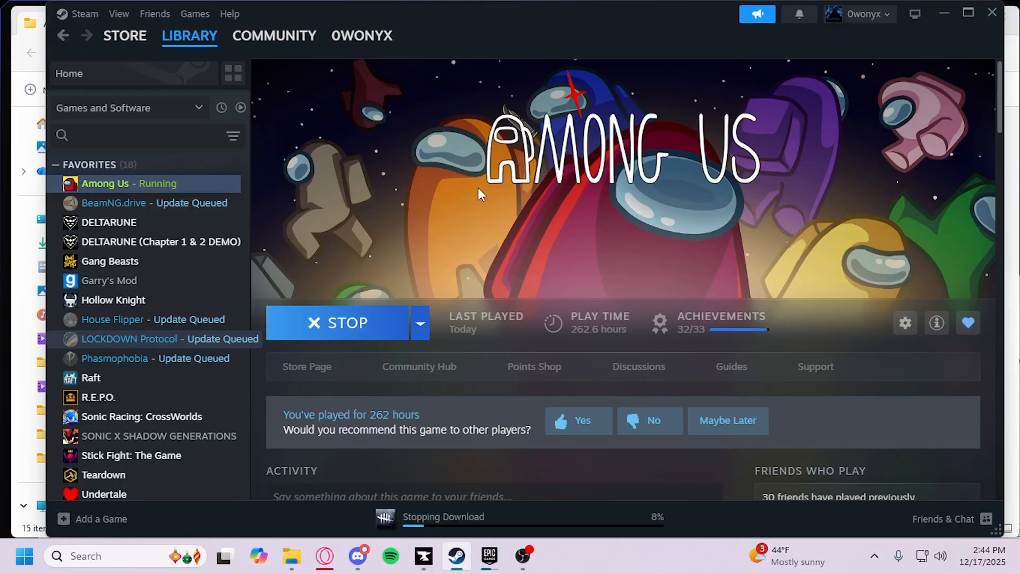
{"action": "mouse_move", "coordinate": [616, 404]}
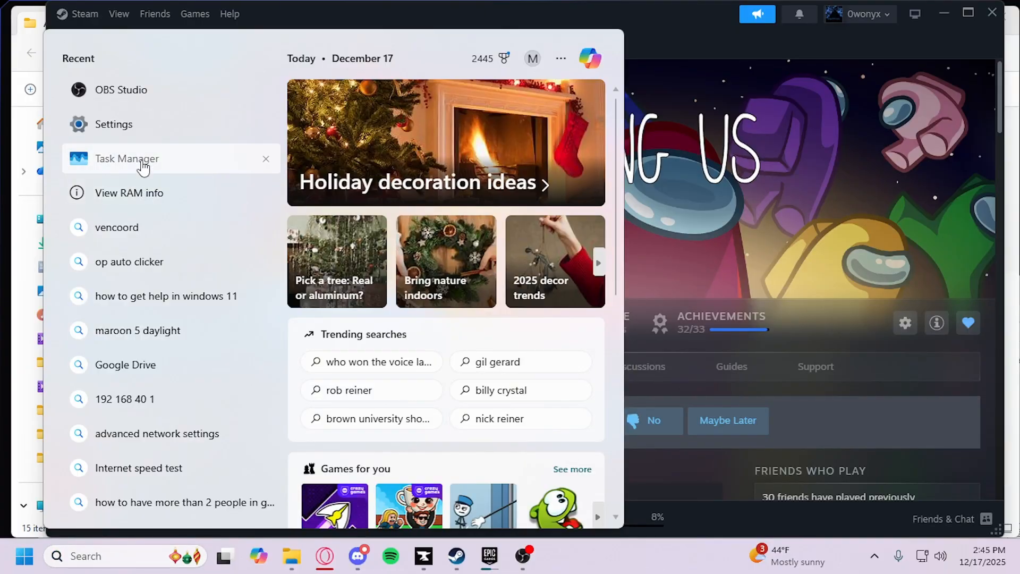
Start Task Manager from the Start menu's recent list while Among Us loads
{"action": "left_click", "coordinate": [125, 160]}
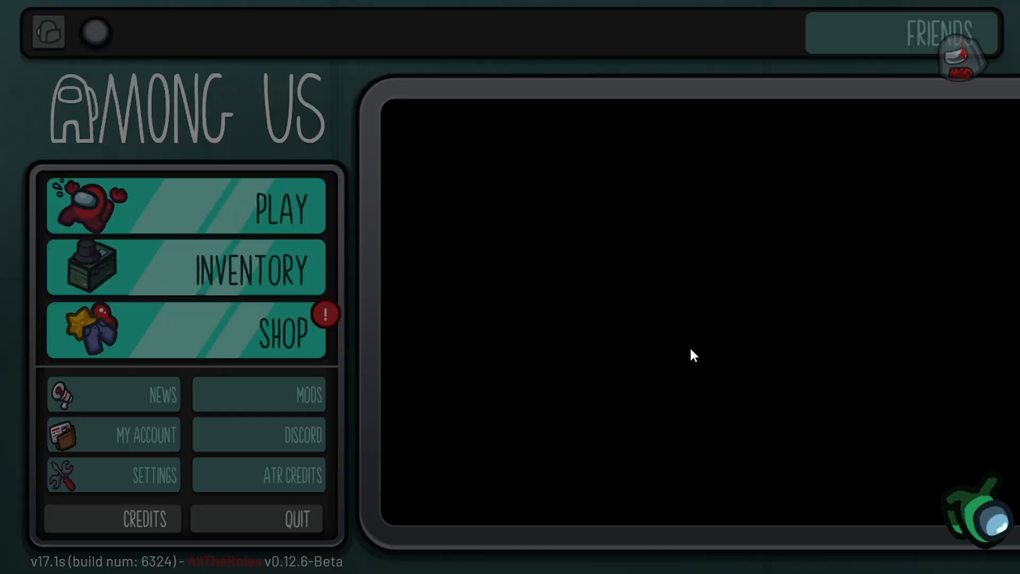
{"action": "mouse_move", "coordinate": [624, 338]}
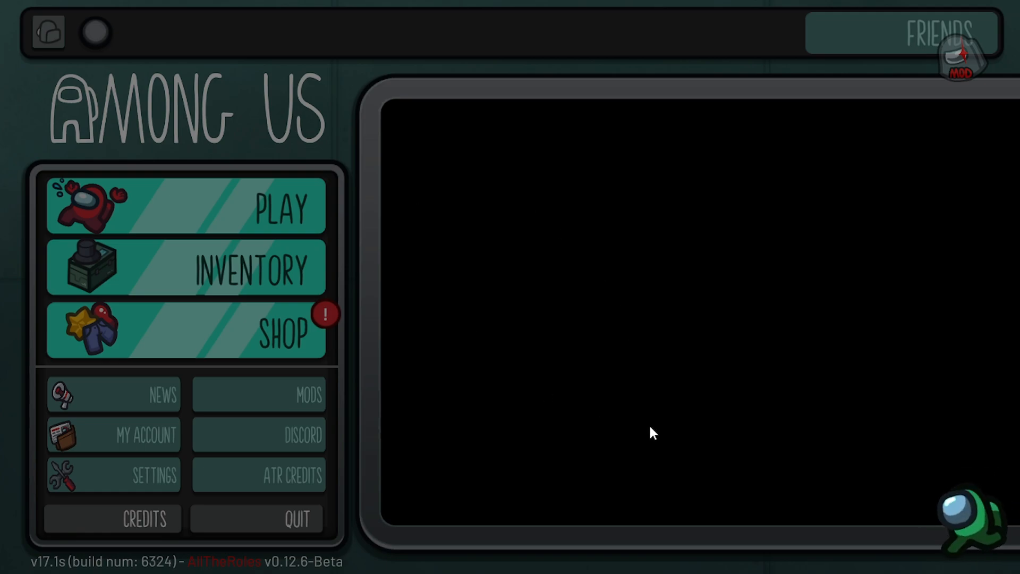
{"action": "mouse_move", "coordinate": [658, 297]}
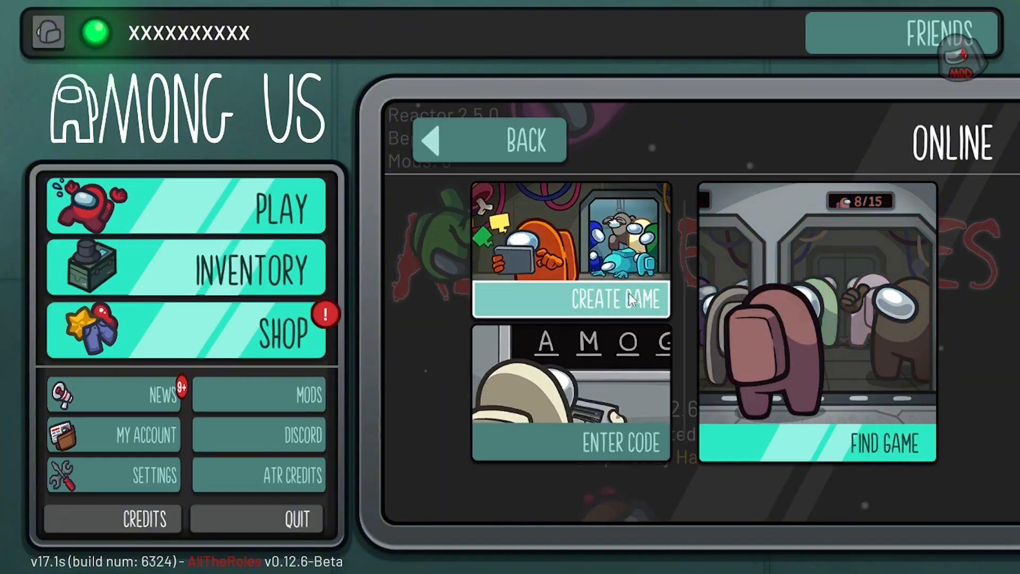
Create a new online game and confirm the default Skeld Classic settings to host the lobby
{"action": "left_click", "coordinate": [570, 300]}
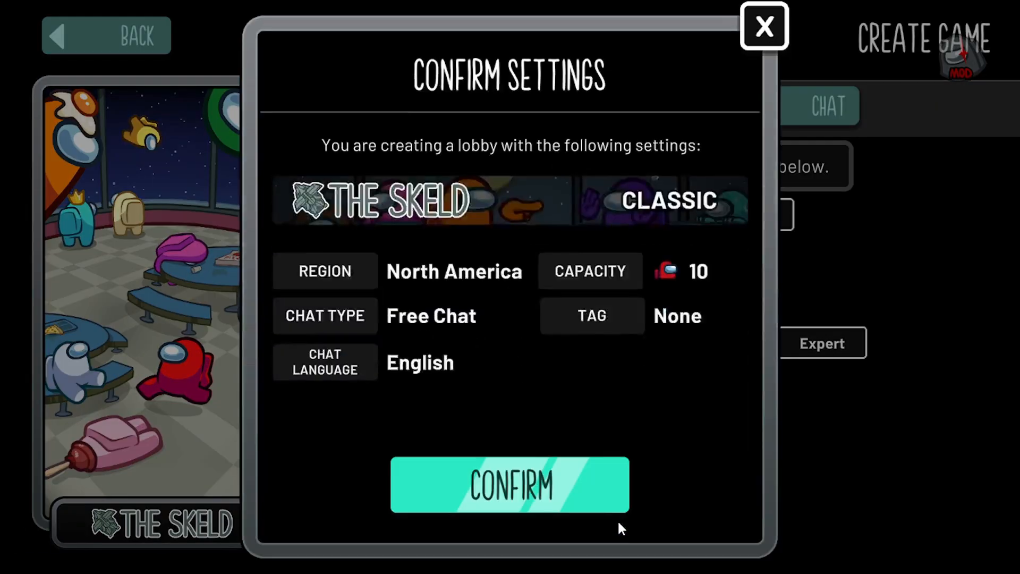
{"action": "left_click", "coordinate": [511, 485]}
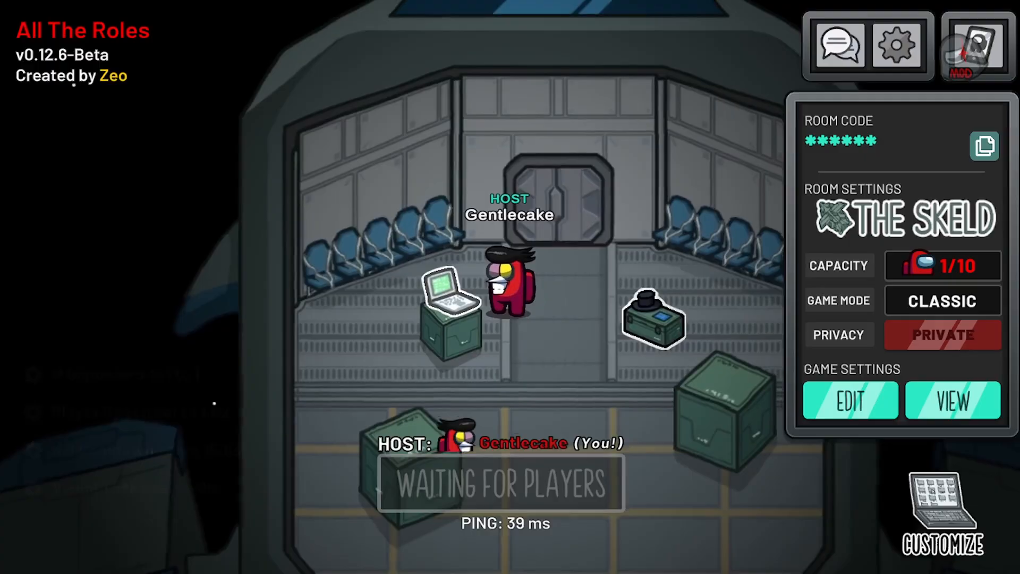
Review the Roles Settings and the Crewmate tab's Investigator options, then close the settings
{"action": "left_click", "coordinate": [850, 400]}
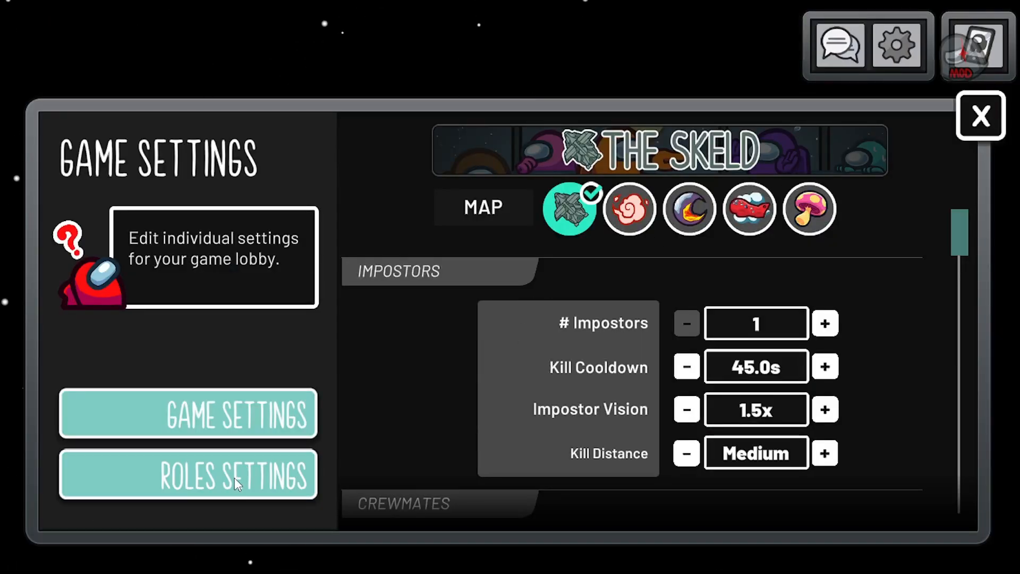
{"action": "left_click", "coordinate": [187, 474]}
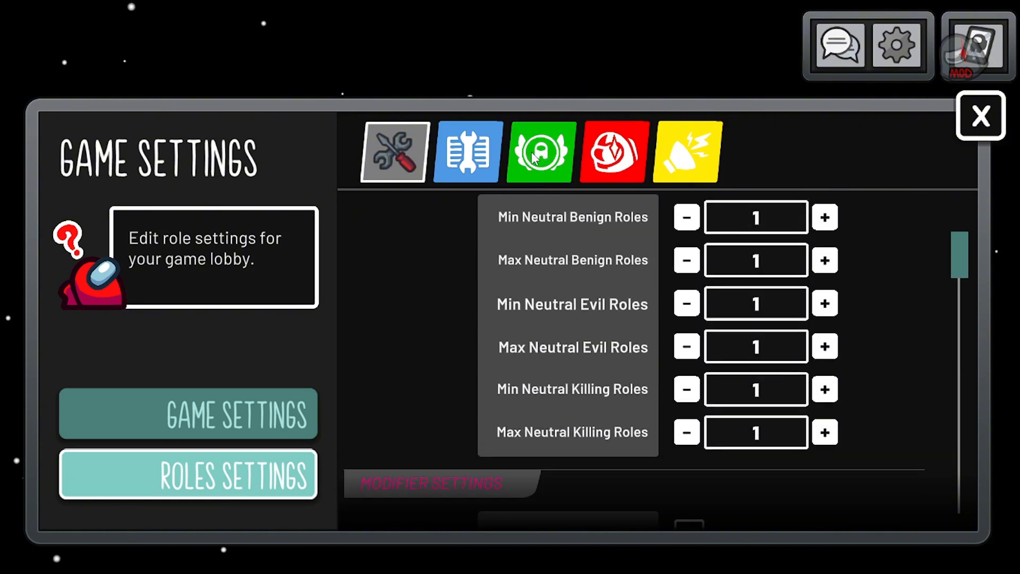
{"action": "left_click", "coordinate": [466, 151]}
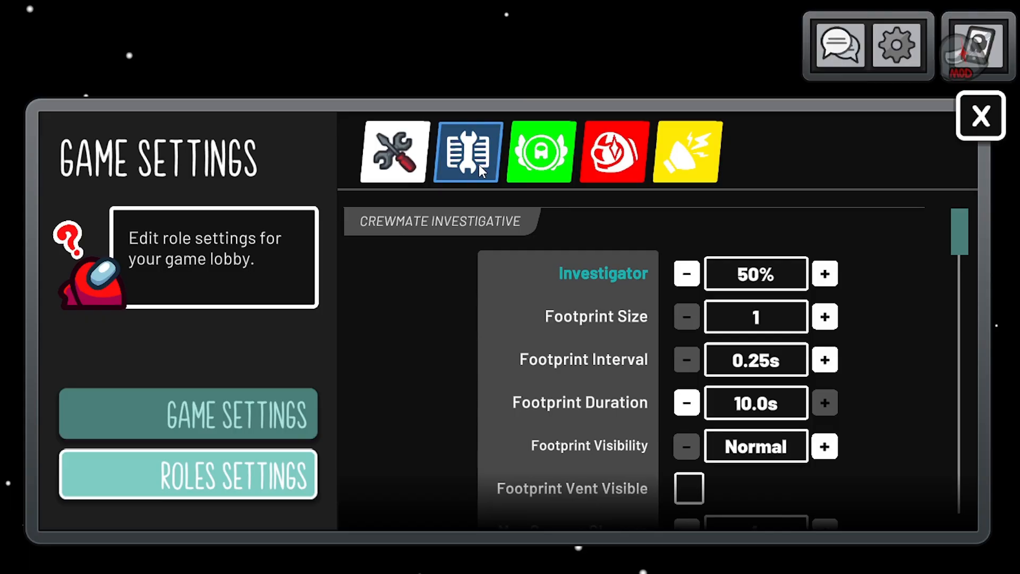
{"action": "left_click", "coordinate": [614, 153]}
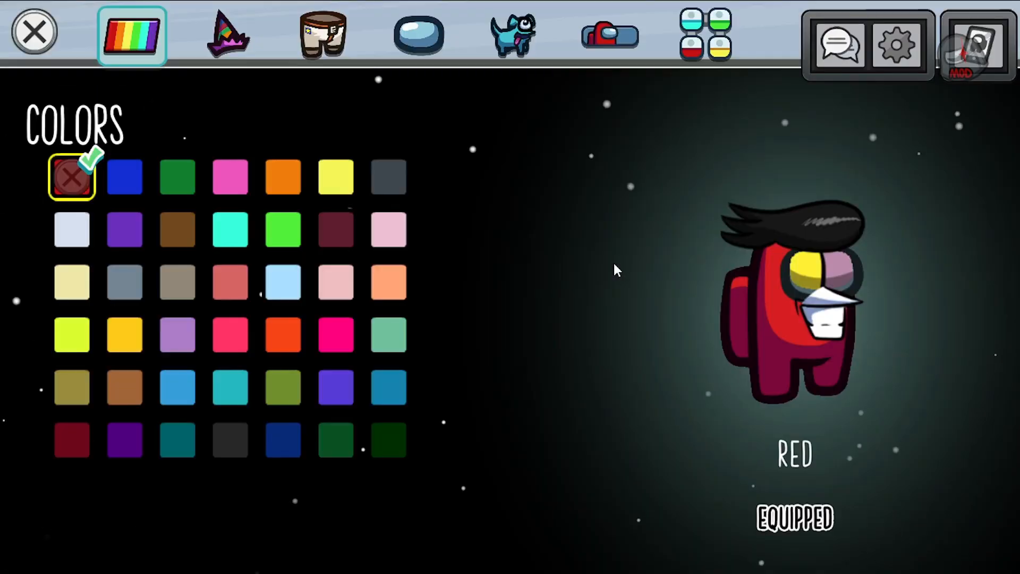
Look through the Colors, Hats, Skins, Visors and Pets cosmetics, equipping the Big Shot hat, and return to the lobby
{"action": "left_click", "coordinate": [230, 441]}
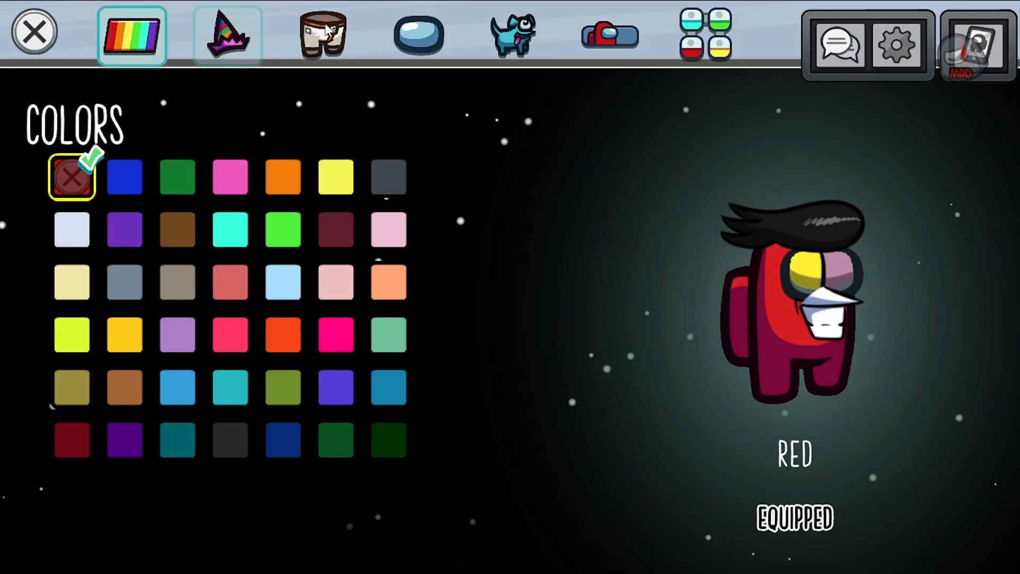
{"action": "left_click", "coordinate": [226, 32]}
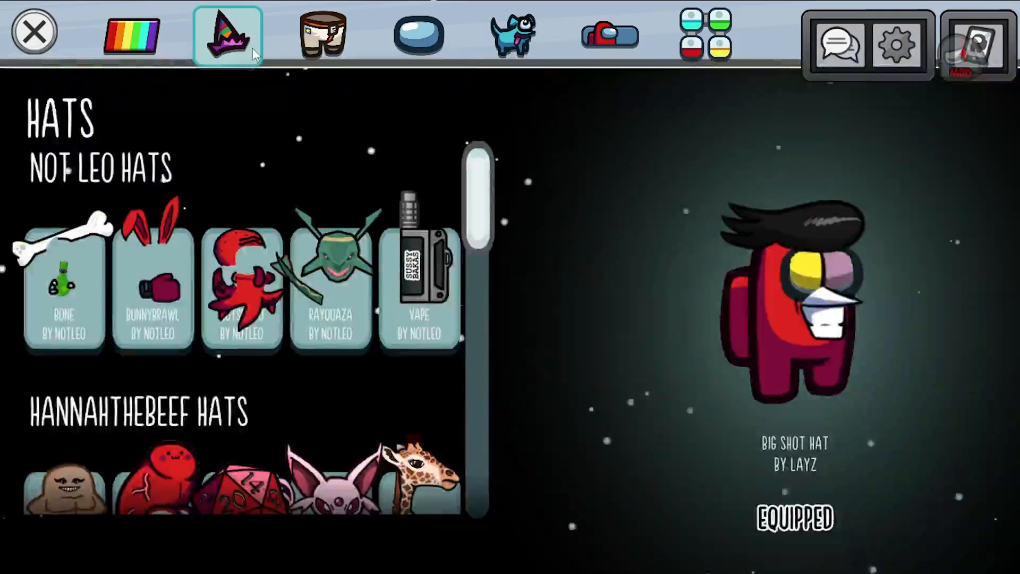
{"action": "mouse_move", "coordinate": [396, 161]}
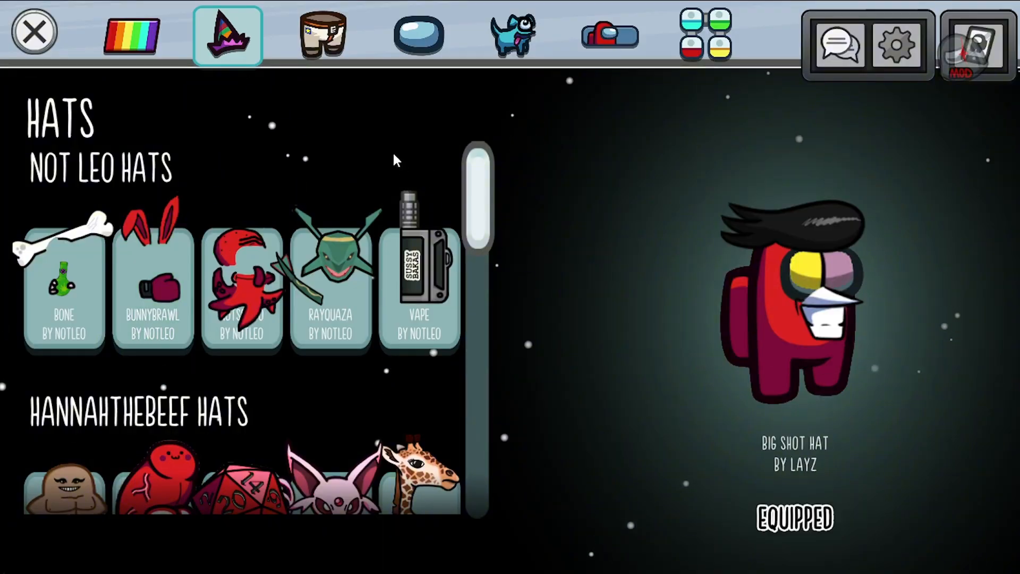
{"action": "scroll", "scroll_direction": "down", "scroll_amount": 3}
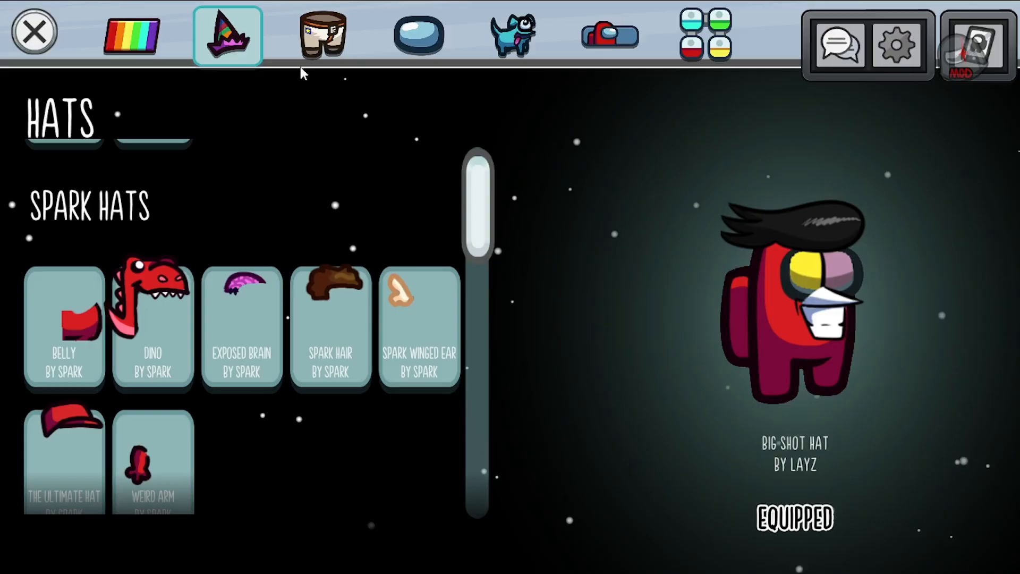
{"action": "left_click", "coordinate": [319, 34]}
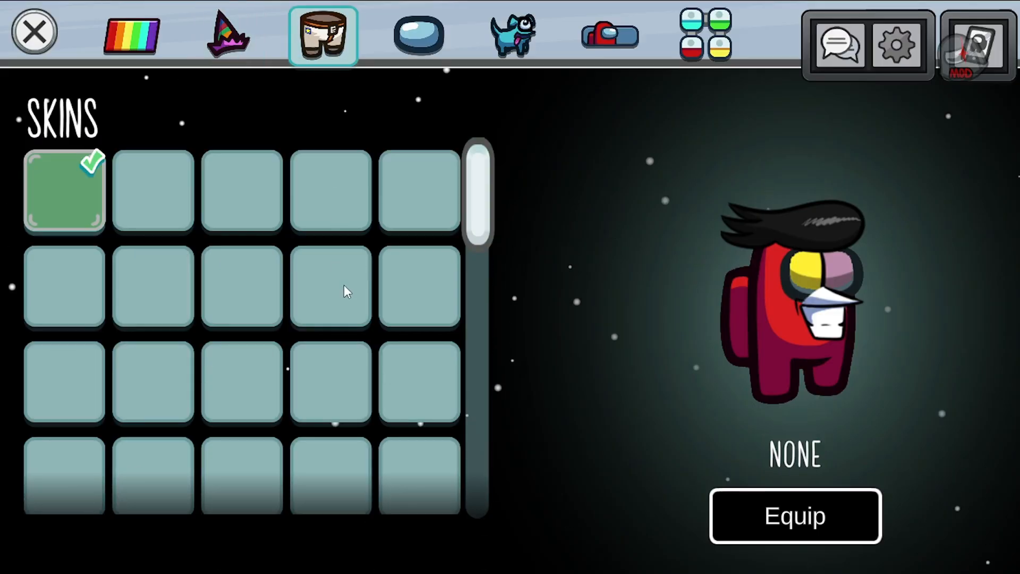
{"action": "mouse_move", "coordinate": [414, 58]}
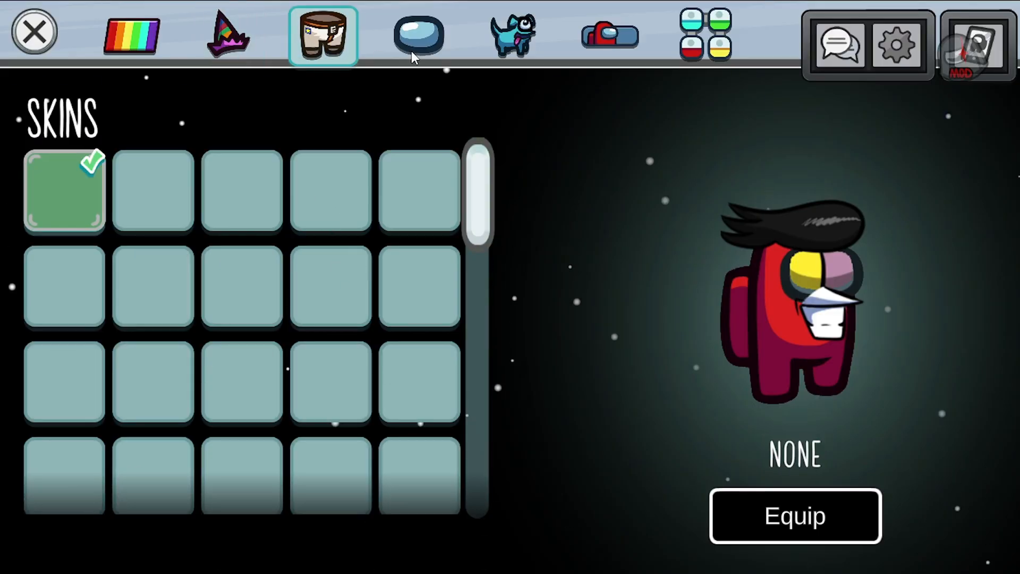
{"action": "left_click", "coordinate": [419, 33]}
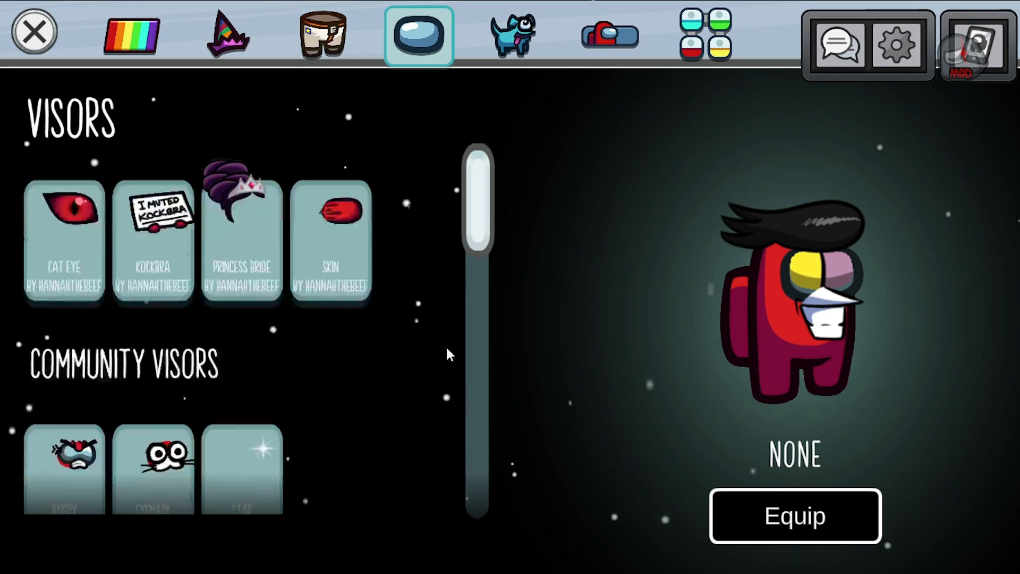
{"action": "left_click", "coordinate": [514, 33]}
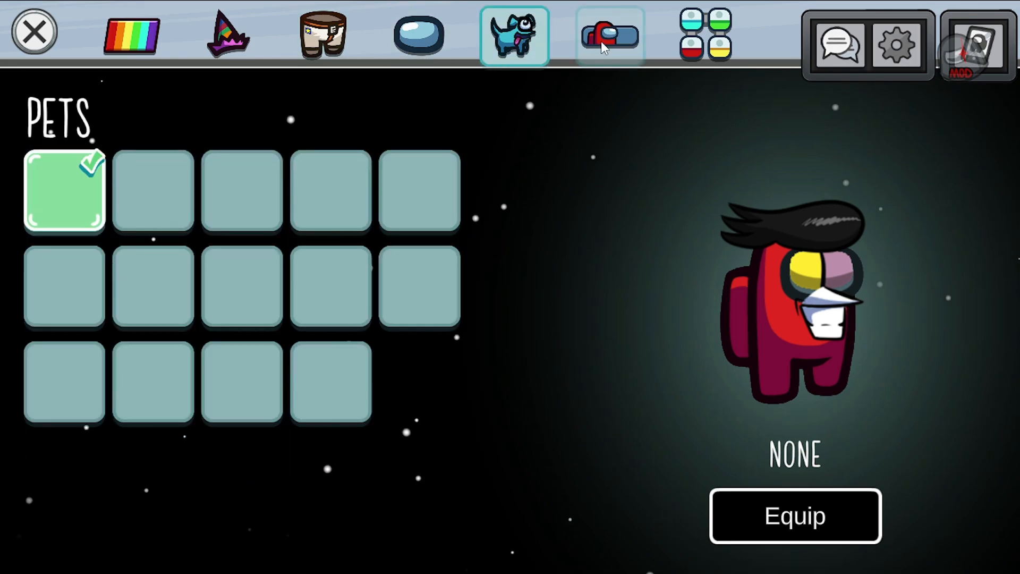
{"action": "left_click", "coordinate": [33, 33]}
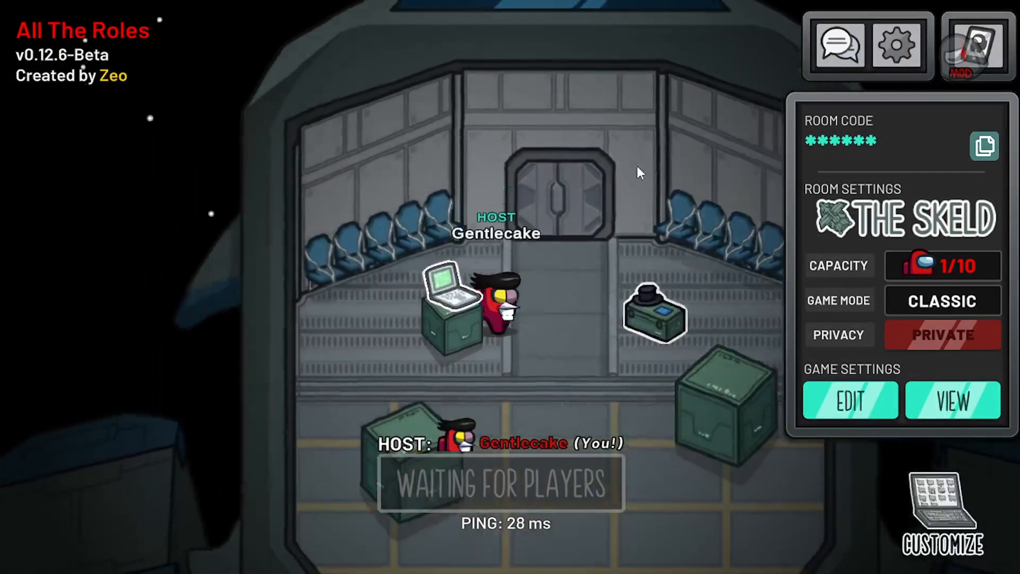
Scroll through the lobby's Roles Settings options down to Game Mode
{"action": "left_click", "coordinate": [851, 400]}
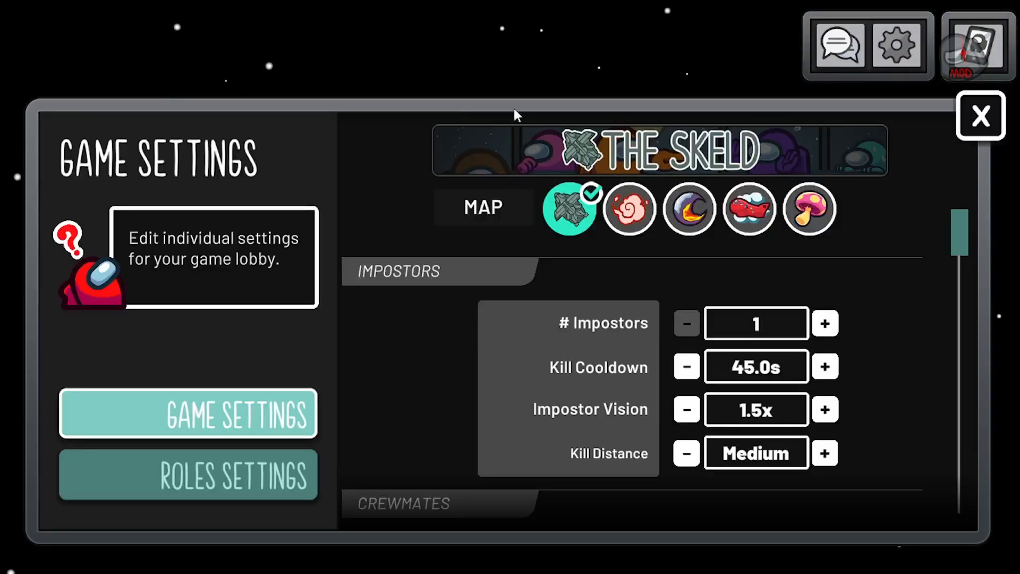
{"action": "scroll", "scroll_direction": "down", "scroll_amount": 3}
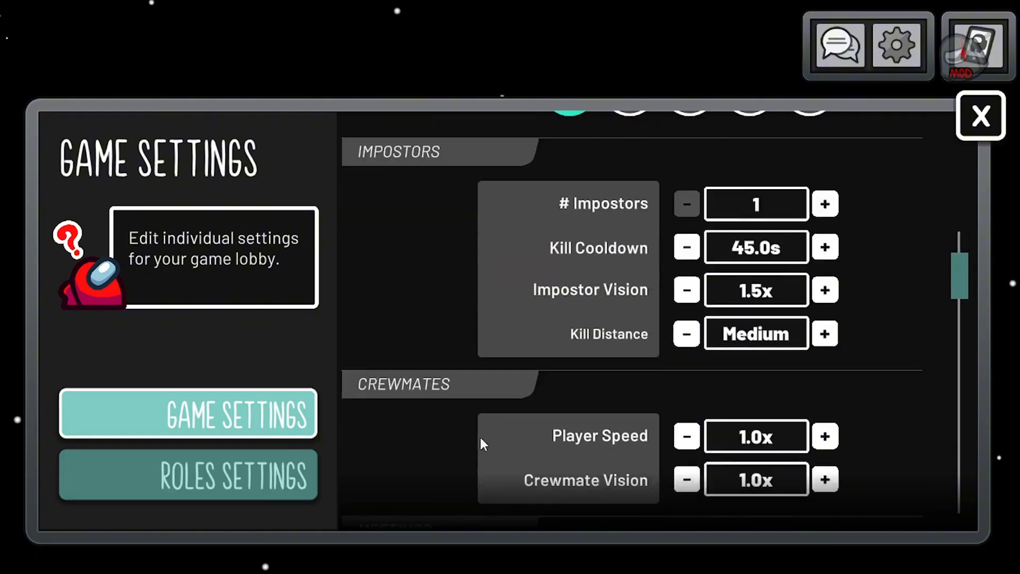
{"action": "left_click", "coordinate": [187, 474]}
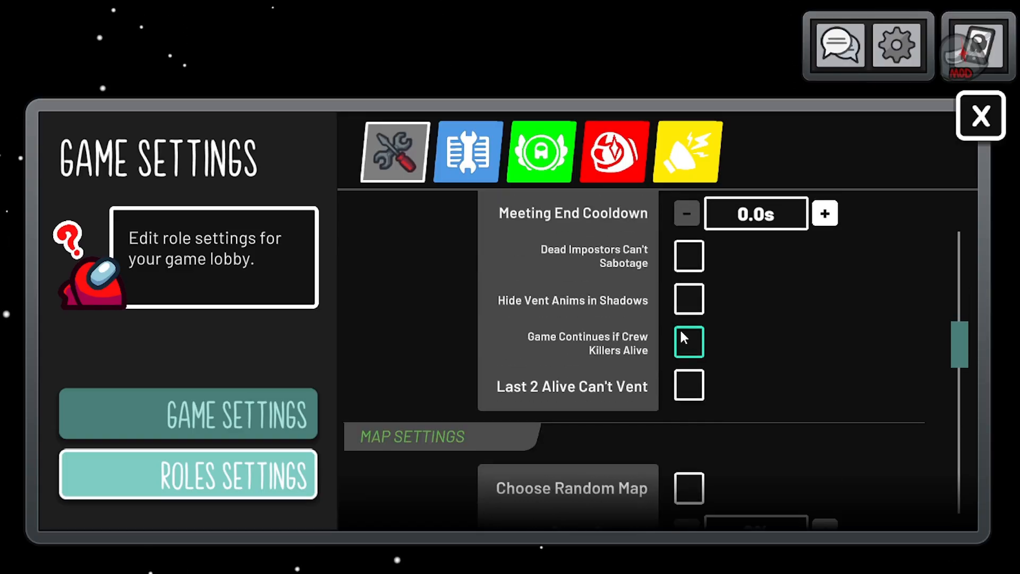
{"action": "scroll", "scroll_direction": "down", "scroll_amount": 3}
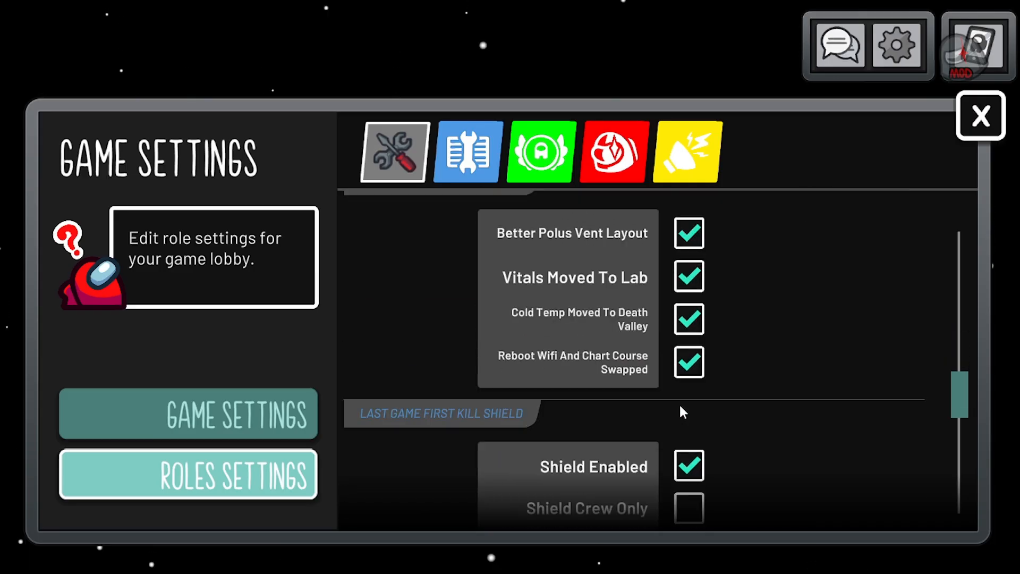
{"action": "scroll", "scroll_direction": "down", "scroll_amount": 3}
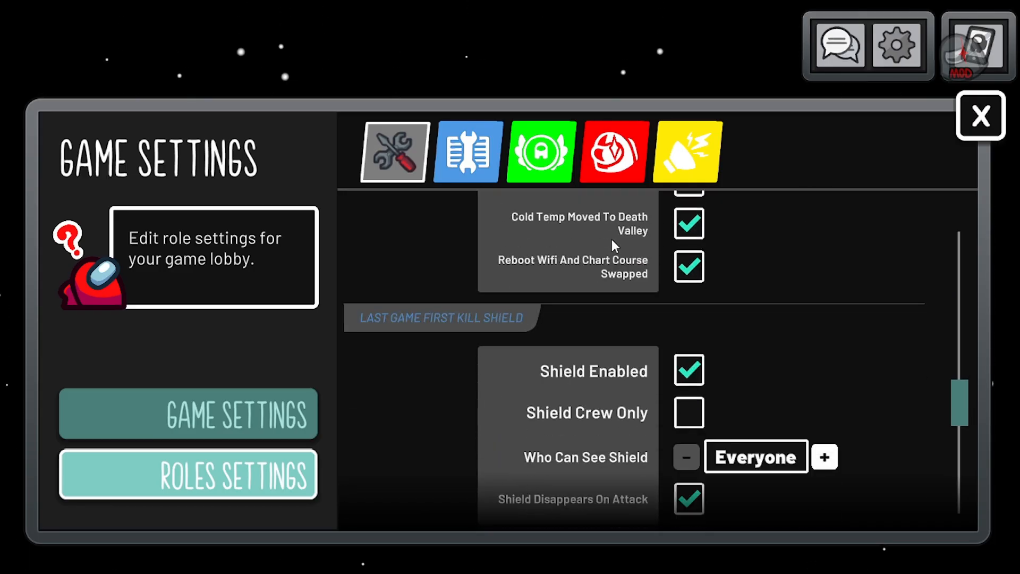
{"action": "scroll", "scroll_direction": "down", "scroll_amount": 3}
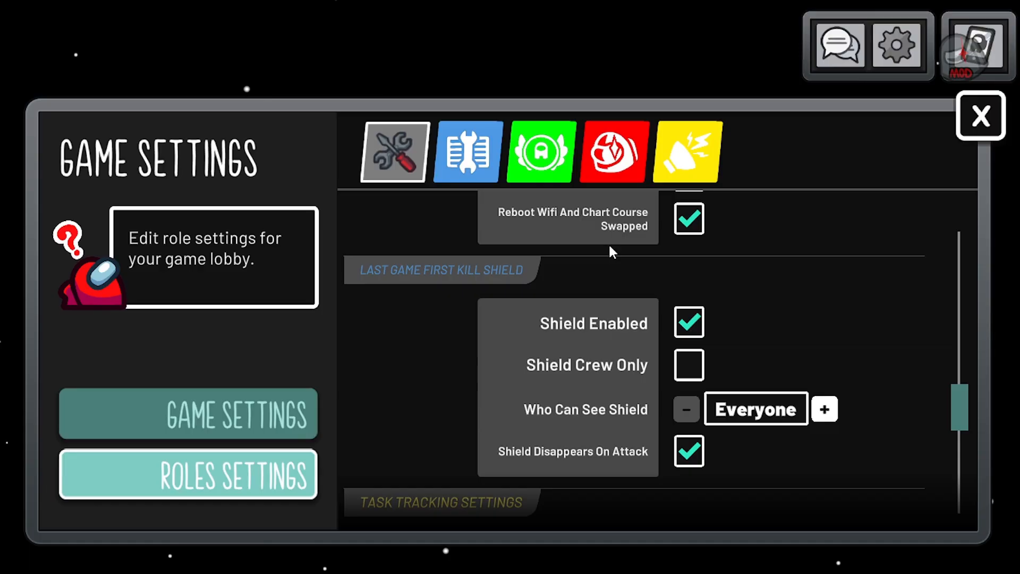
{"action": "scroll", "scroll_direction": "down", "scroll_amount": 3}
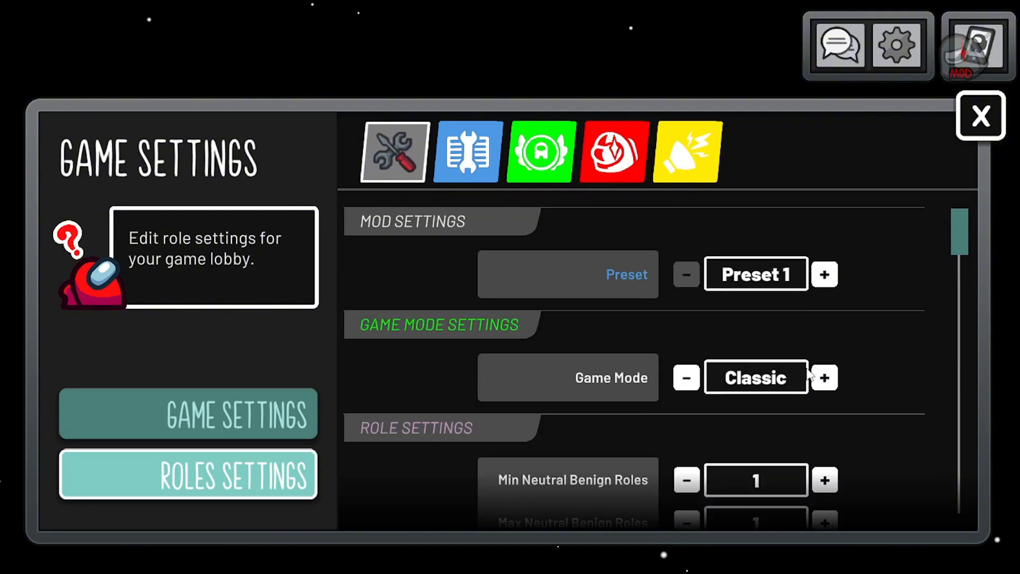
Switch Game Mode from Classic to Draft, revealing Draft settings like the 15-second turn time
{"action": "left_click", "coordinate": [825, 377]}
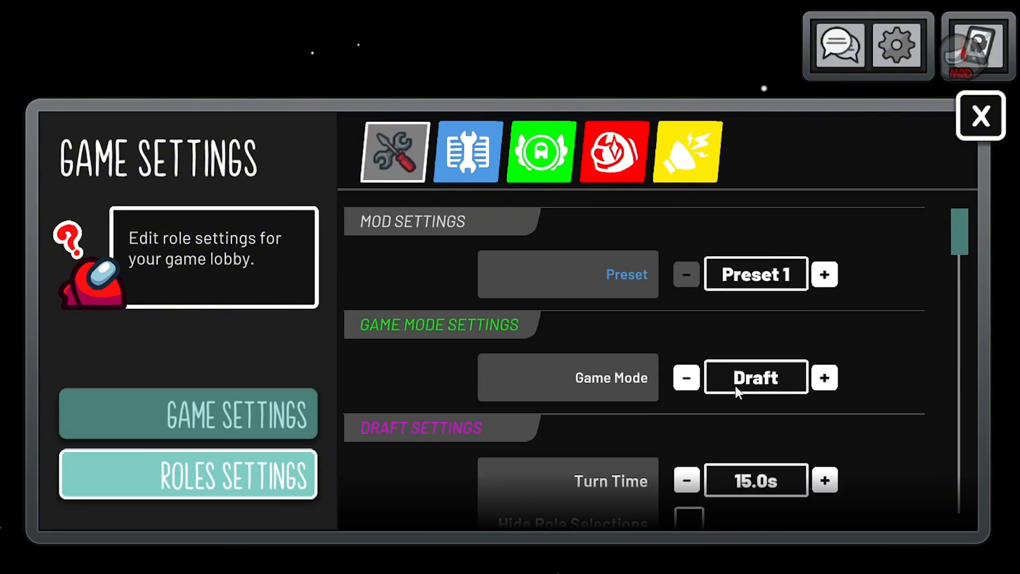
{"action": "scroll", "scroll_direction": "down", "scroll_amount": 3}
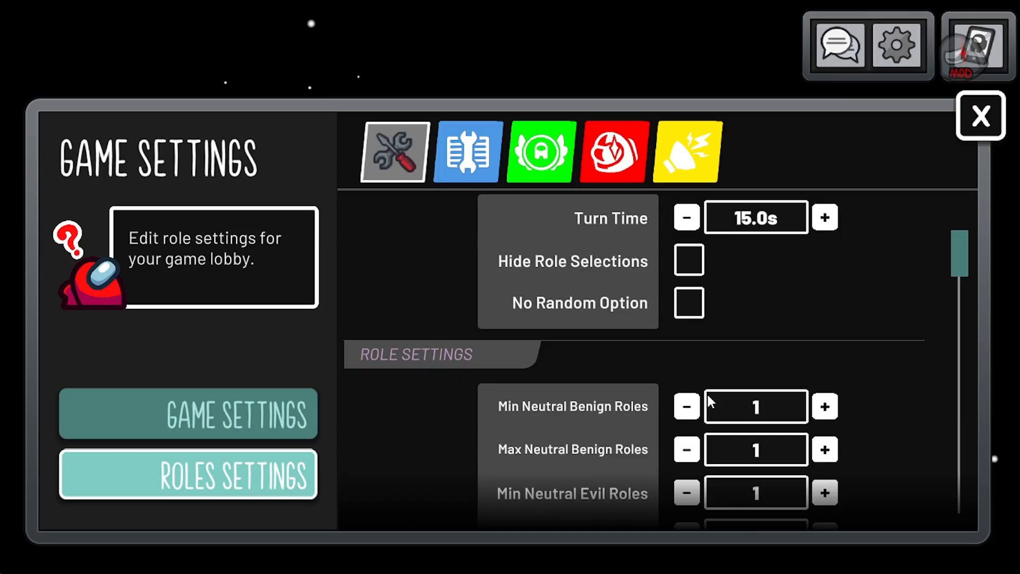